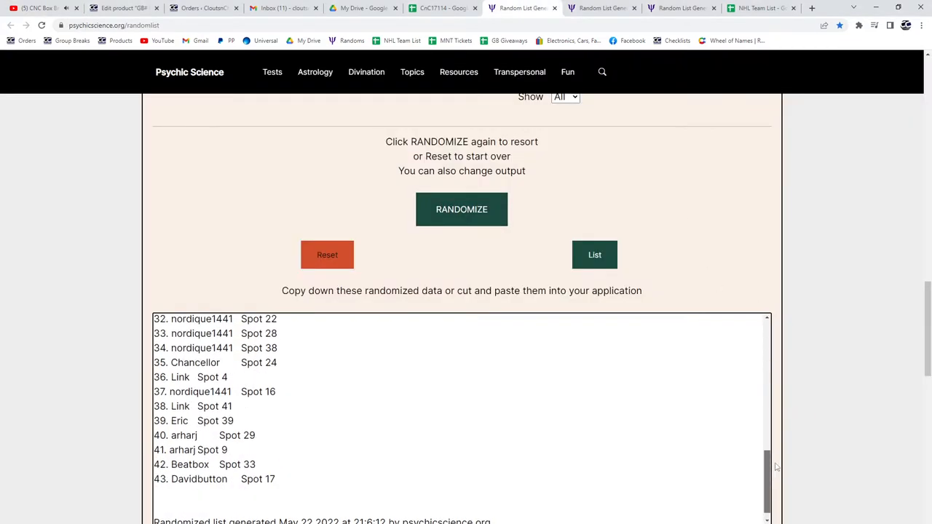
- Copy the names-and-spots list, shuffle the 43 Team Canada base cards twice and select the result
click(461, 209)
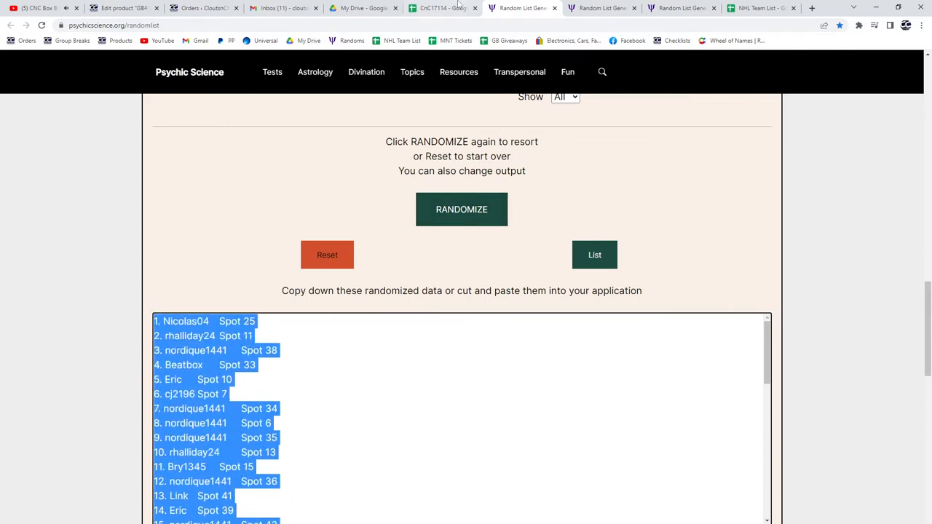
click(443, 8)
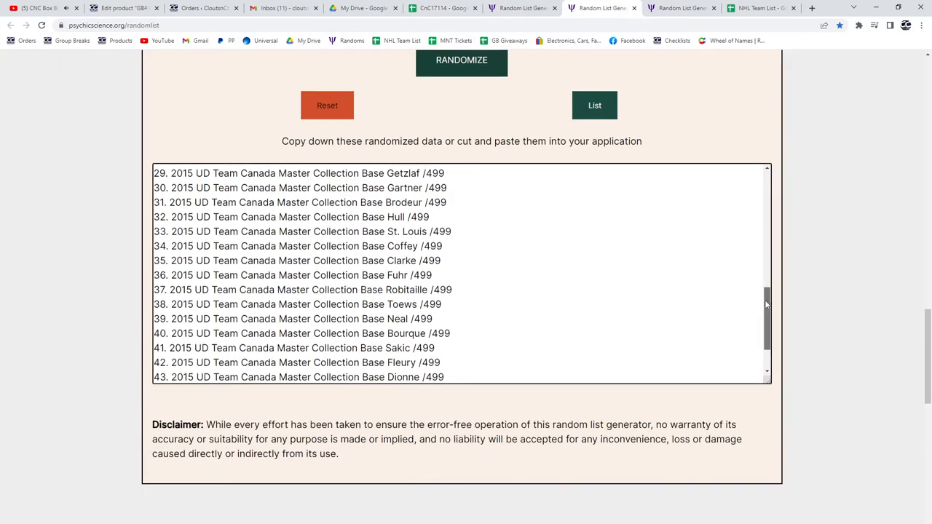
click(461, 59)
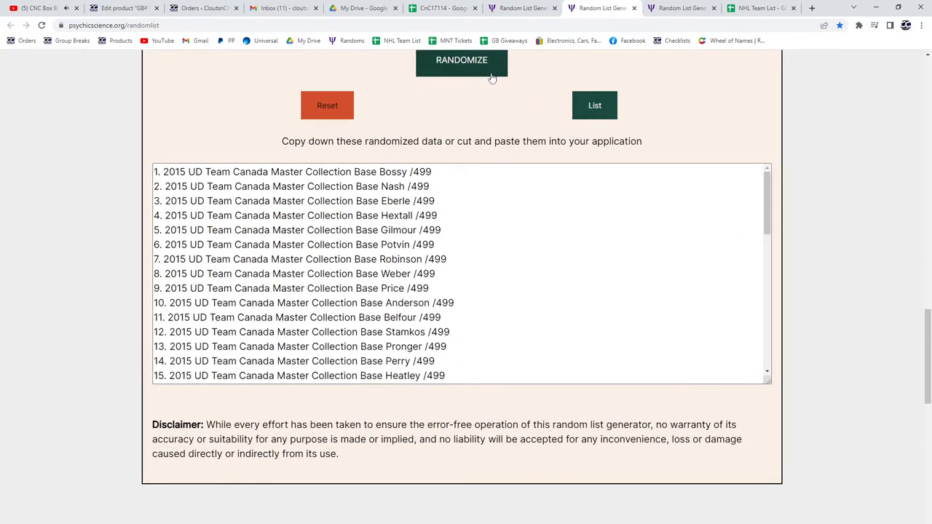
click(461, 60)
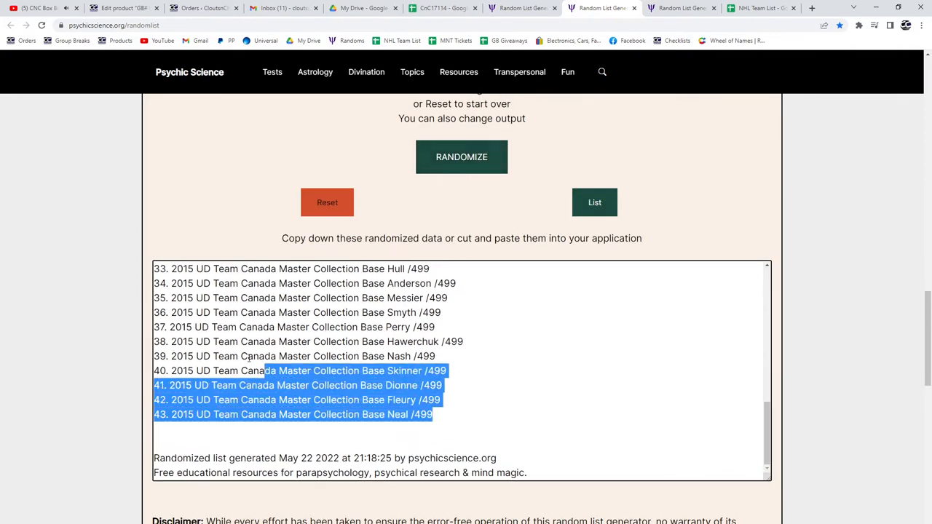
click(437, 9)
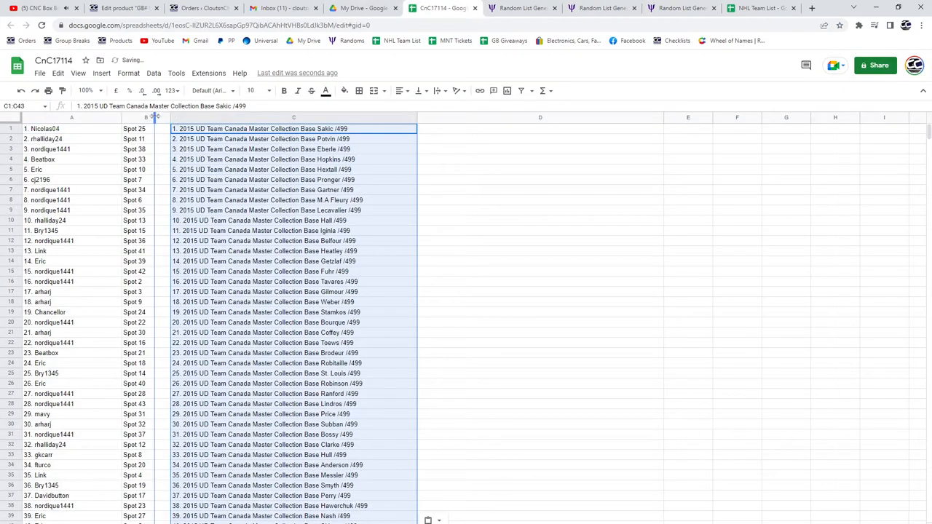
- Shuffle the 43 hits (autographs, jerseys, patches) twice and bring the order back to the break sheet
click(682, 8)
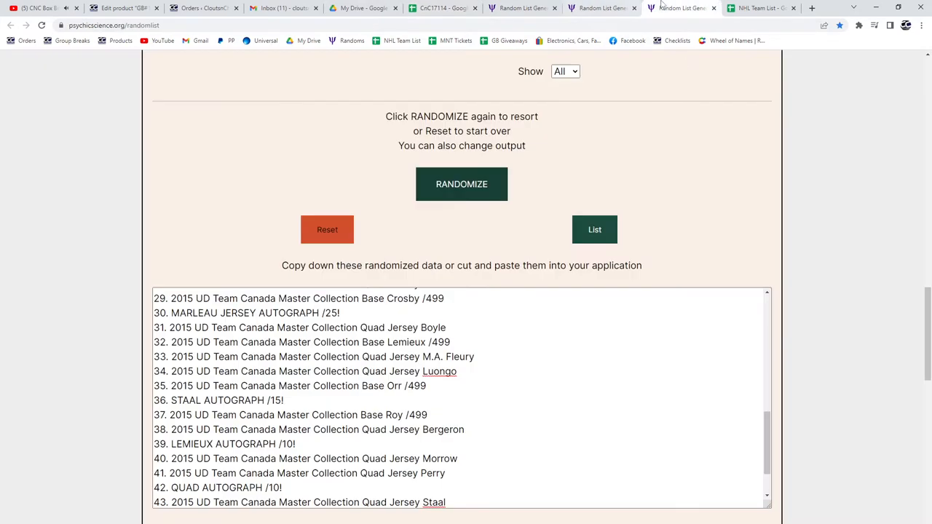
click(462, 184)
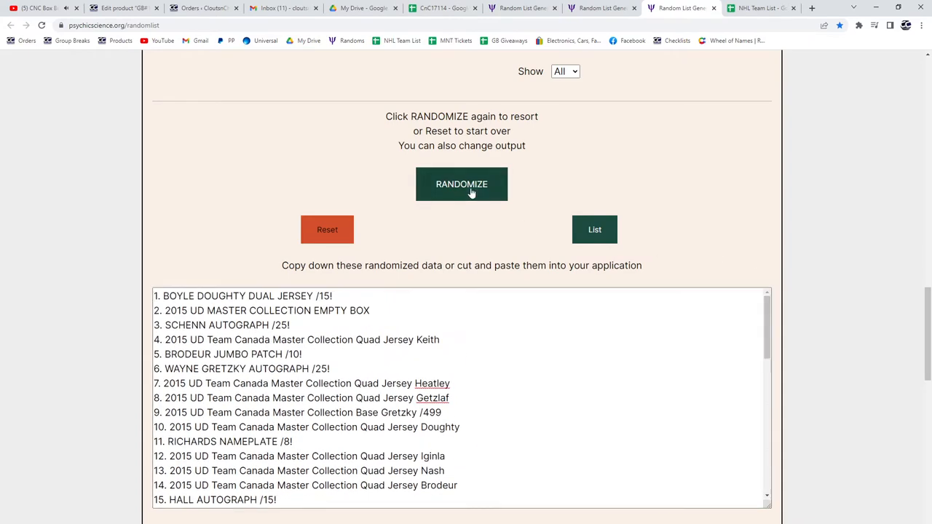
click(462, 184)
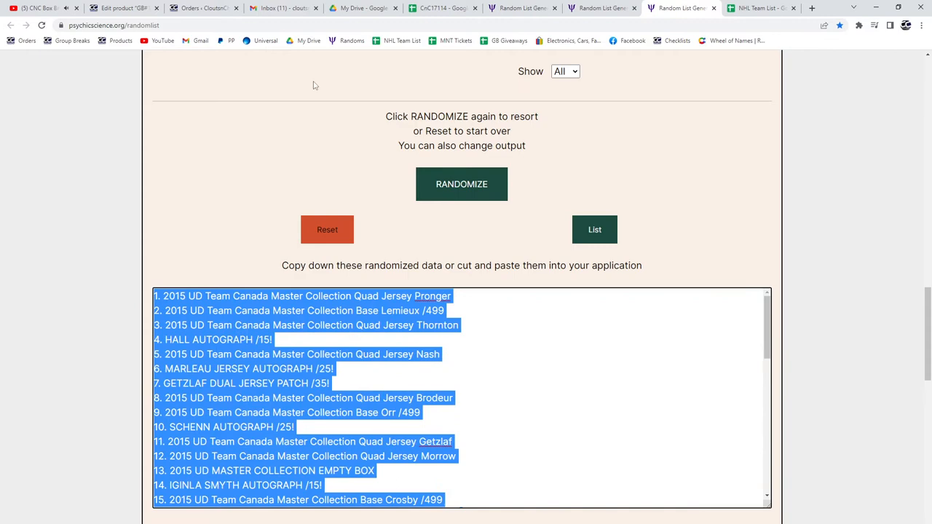
click(444, 9)
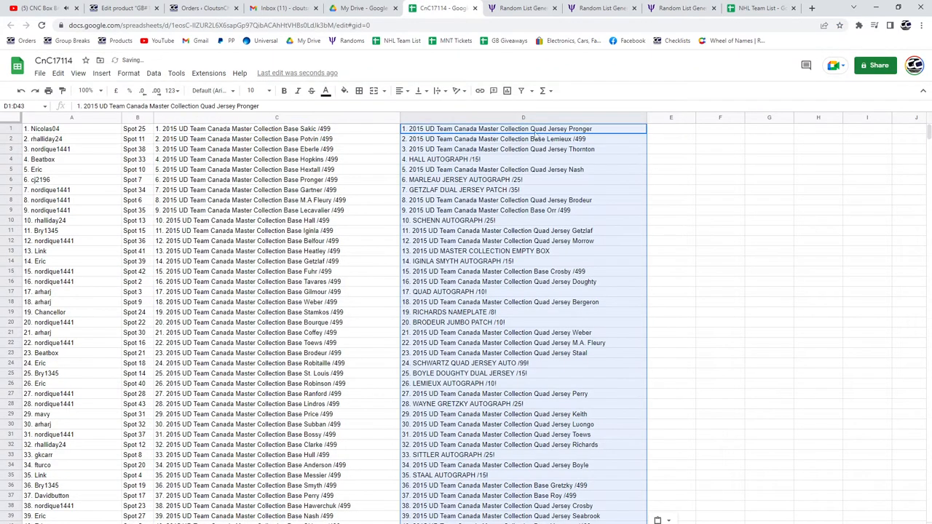
- Bold the HALL AUTOGRAPH and GETZLAF DUAL JERSEY PATCH rows
click(523, 159)
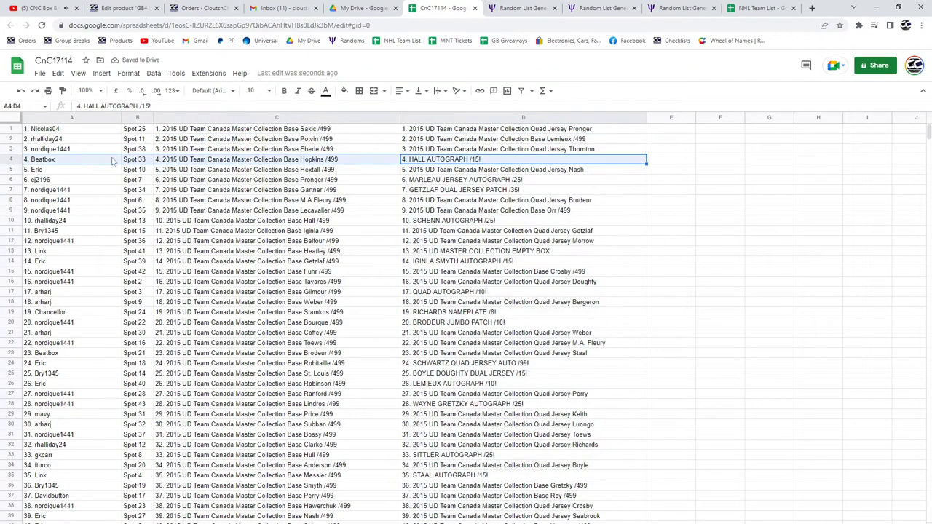
click(282, 90)
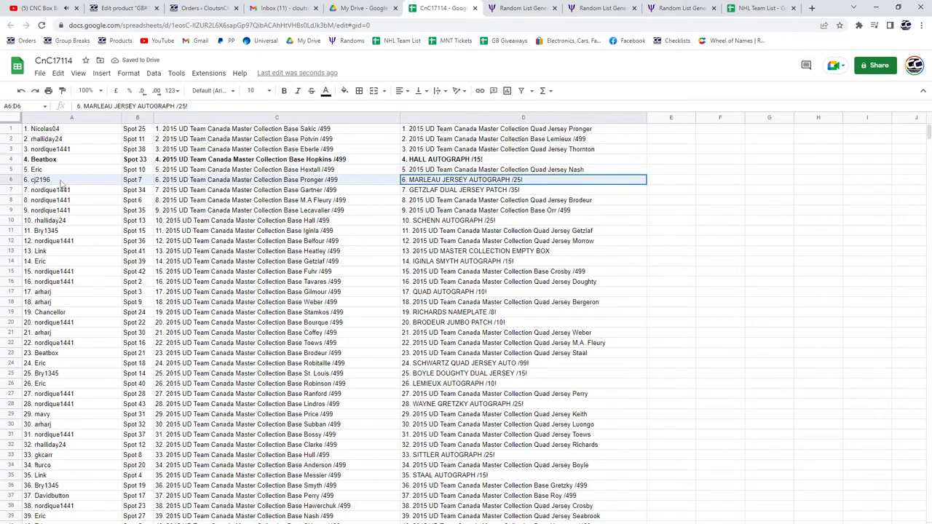
mouse_move(284, 90)
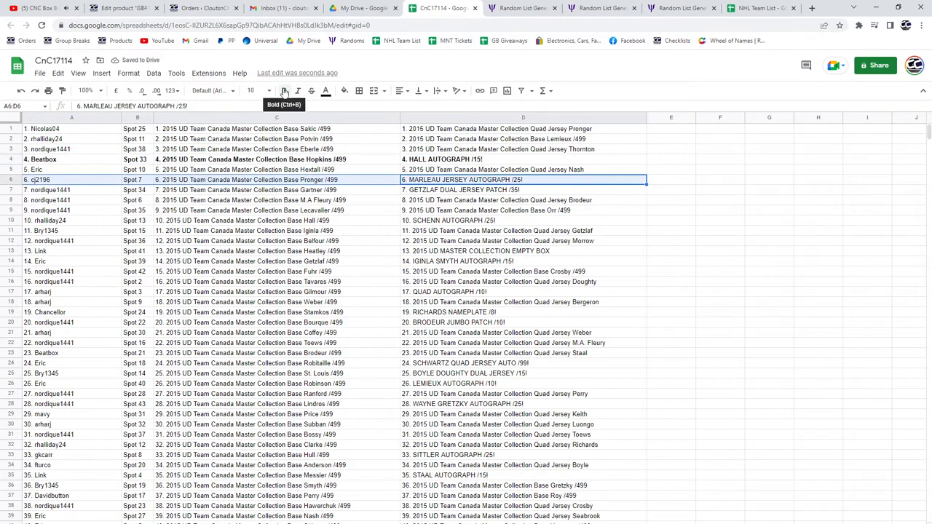
click(522, 189)
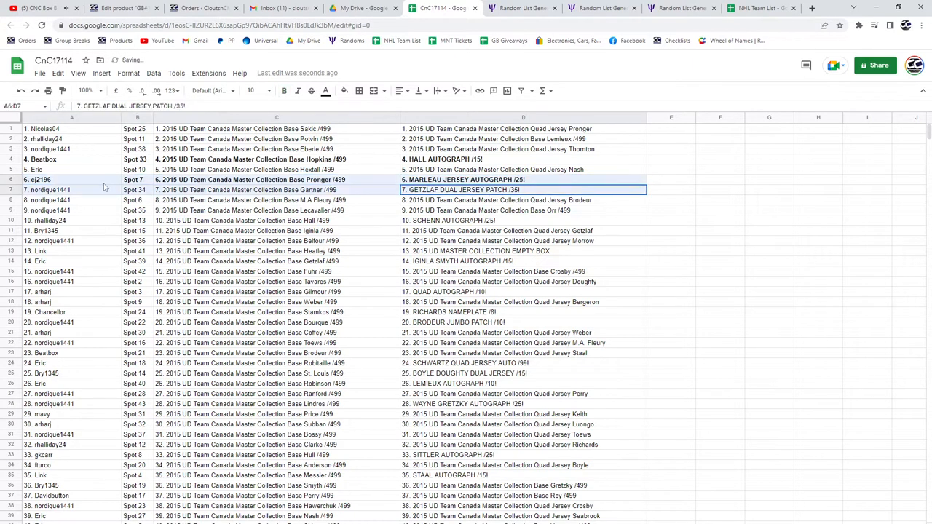
click(73, 189)
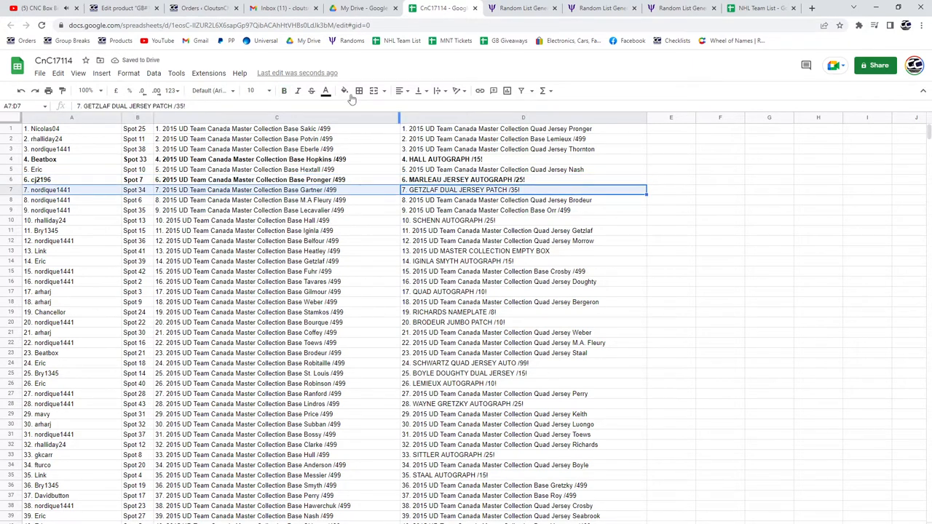
- Bold the SCHENN AUTOGRAPH and IGINLA SMYTH AUTOGRAPH rows
click(521, 220)
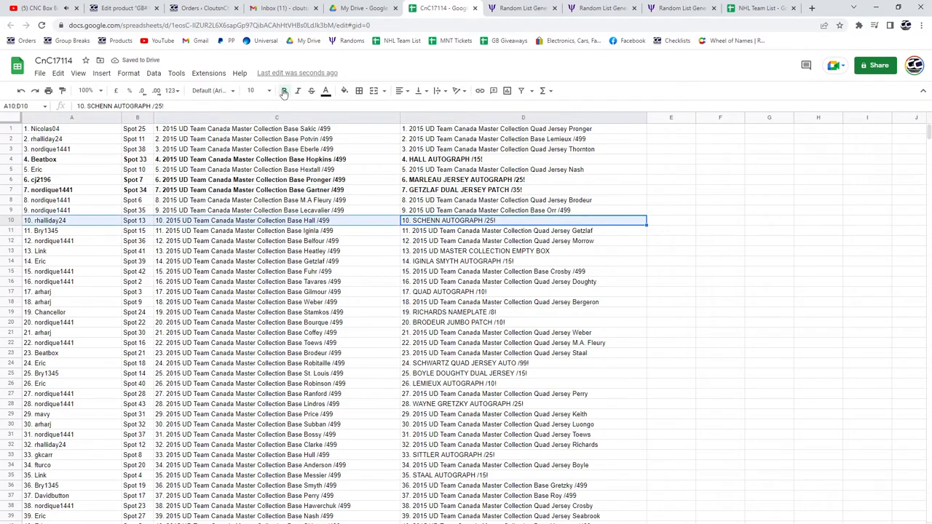
click(282, 90)
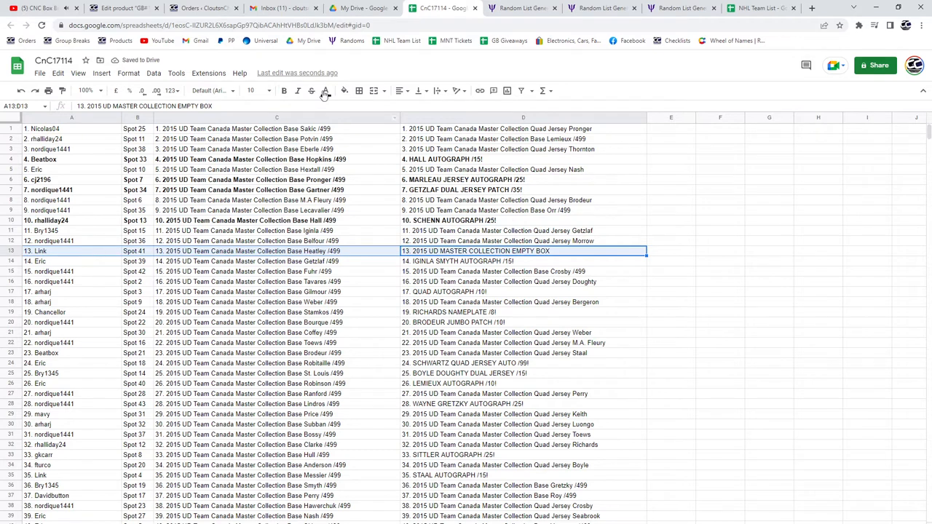
click(523, 262)
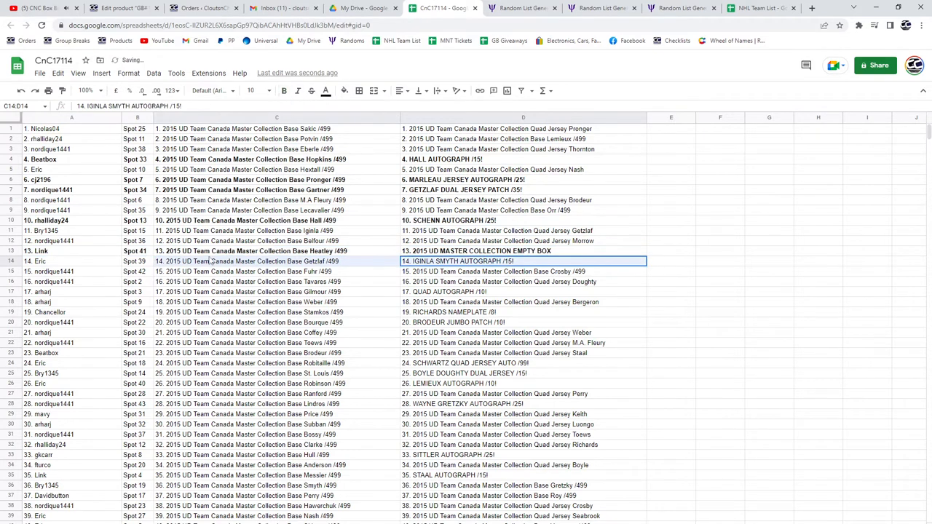
click(37, 260)
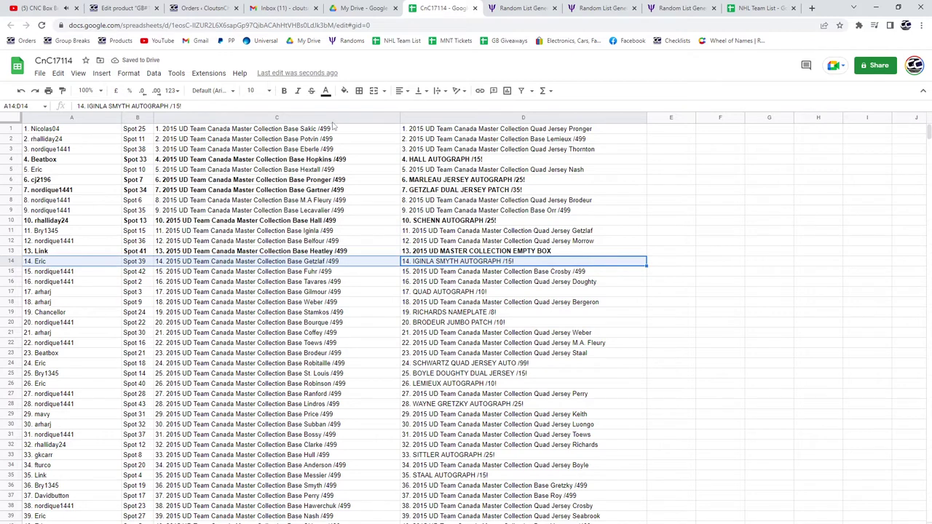
click(284, 90)
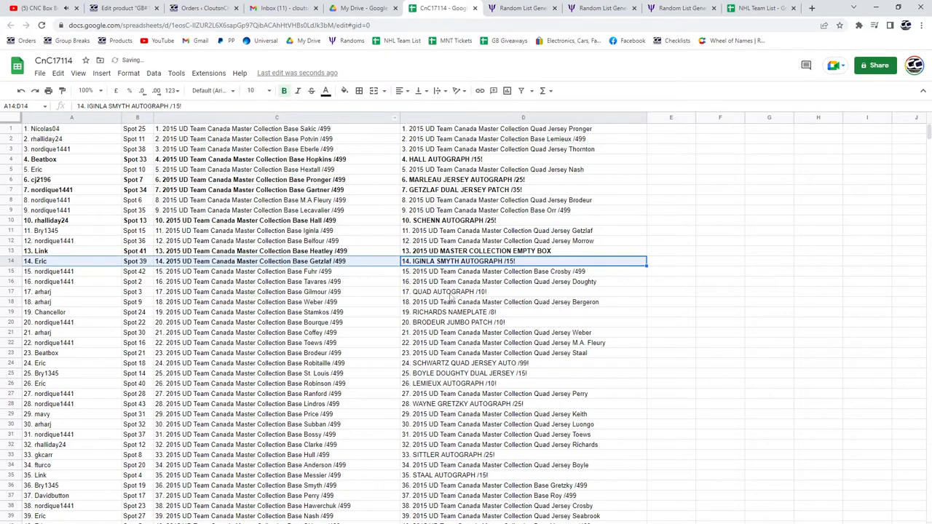
- Bold the RICHARDS NAMEPLATE, SCHWARTZ QUAD JERSEY AUTO and WAYNE GRETZKY AUTOGRAPH rows
click(523, 291)
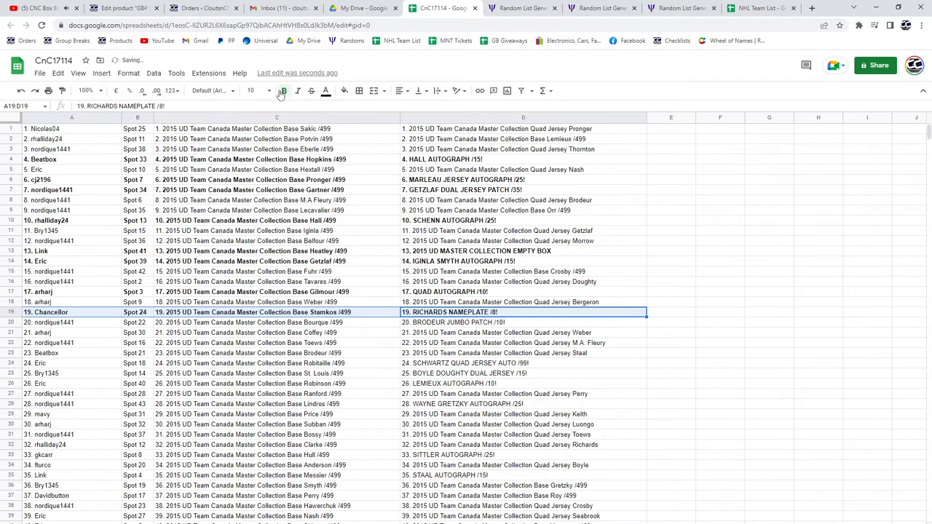
click(522, 323)
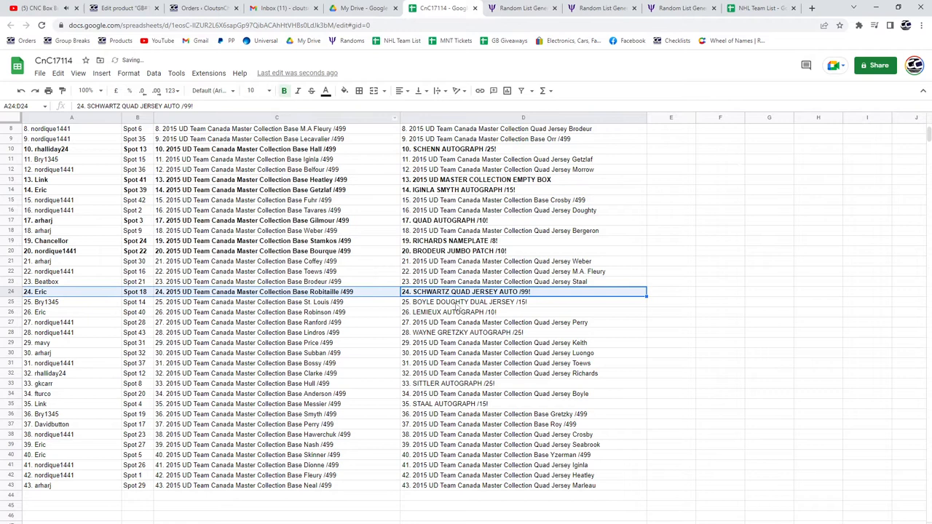
click(522, 301)
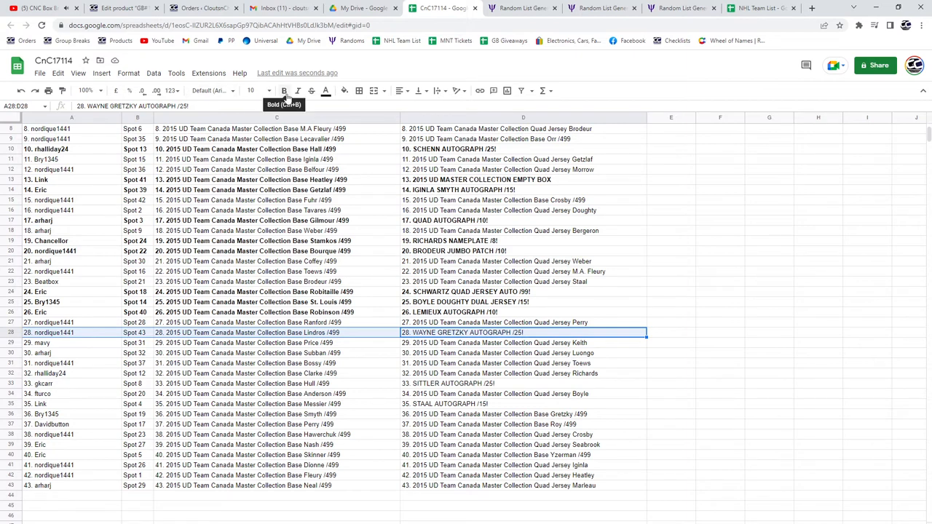
click(522, 384)
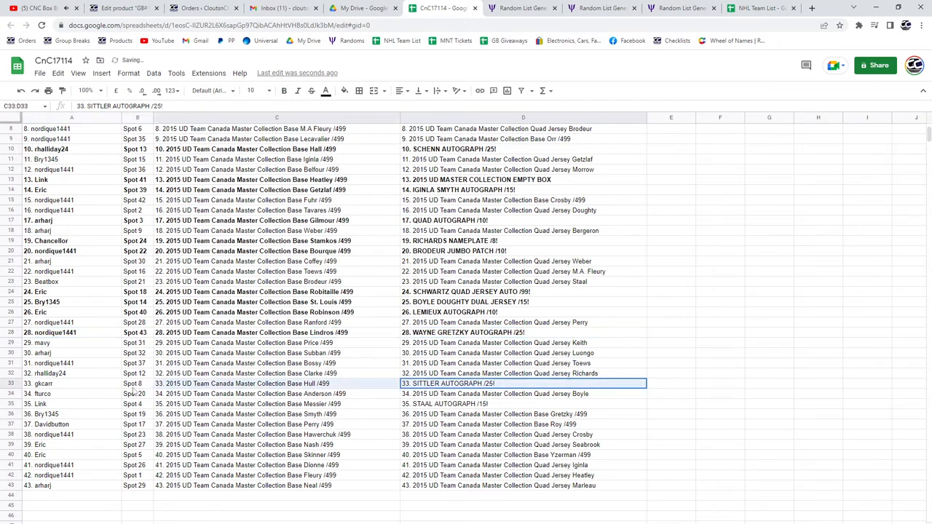